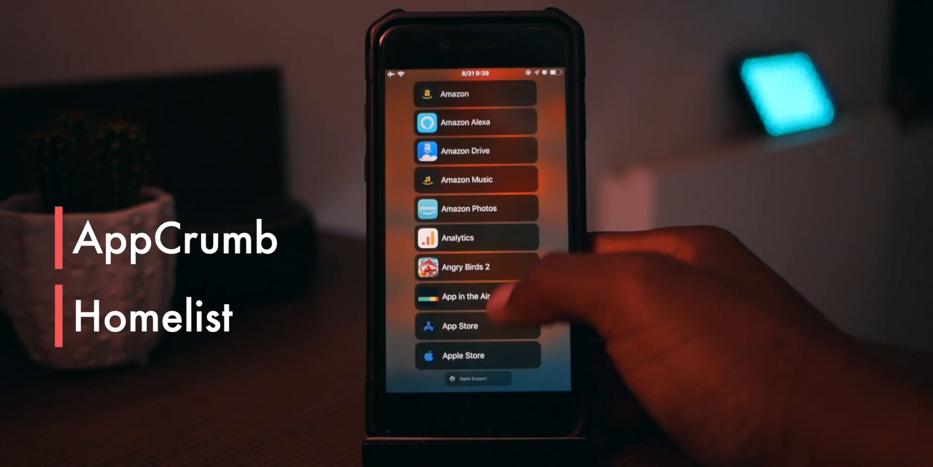
- Scroll the Rolling Stone article and jump back to the linking Mail message via AppCrumb
scroll(down, 3)
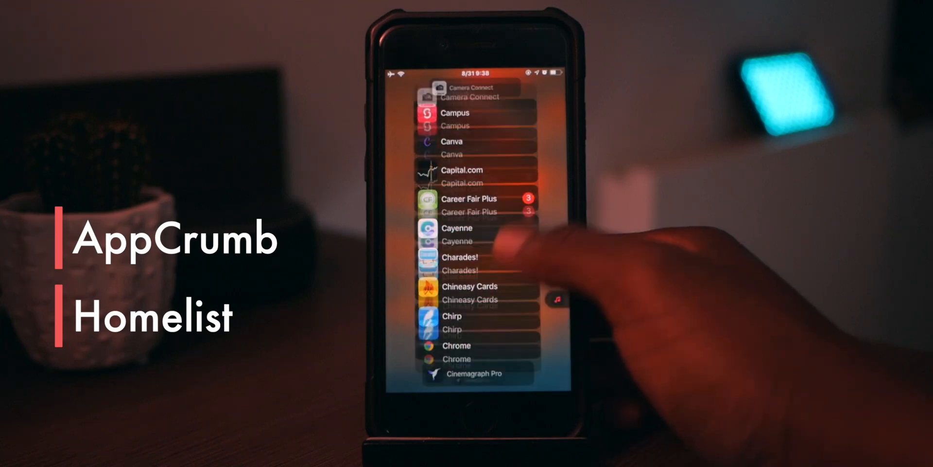
scroll(down, 3)
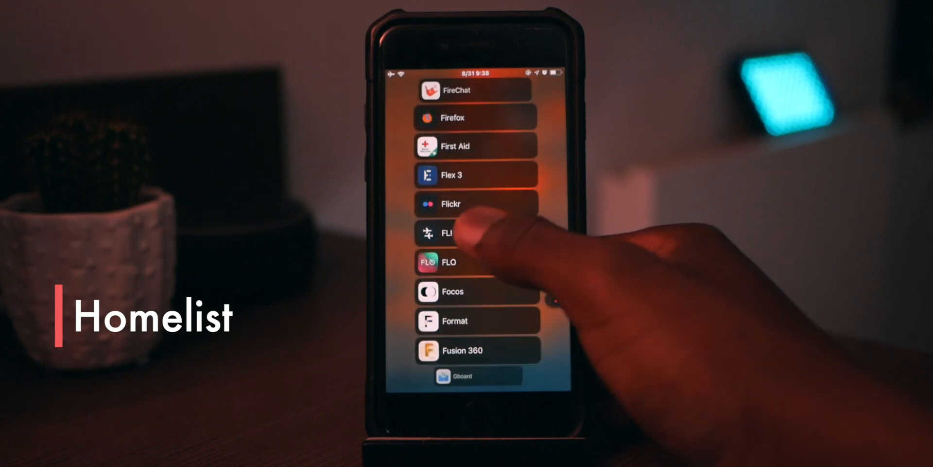
scroll(up, 3)
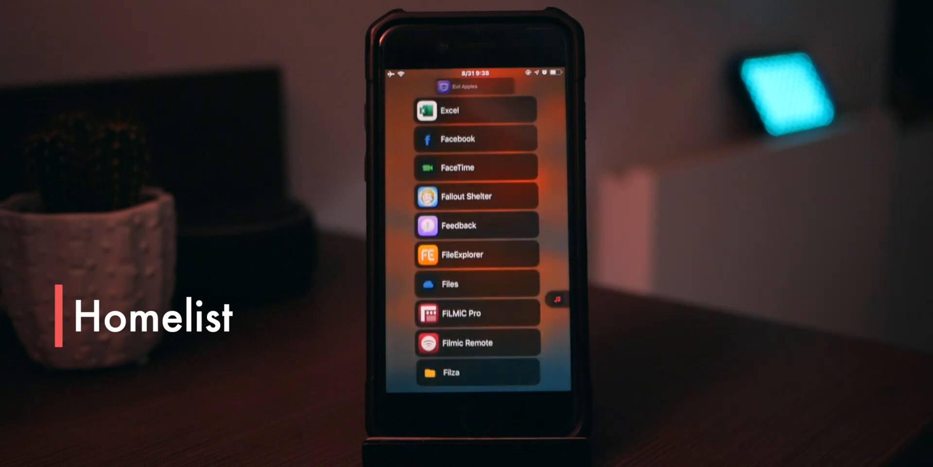
scroll(down, 3)
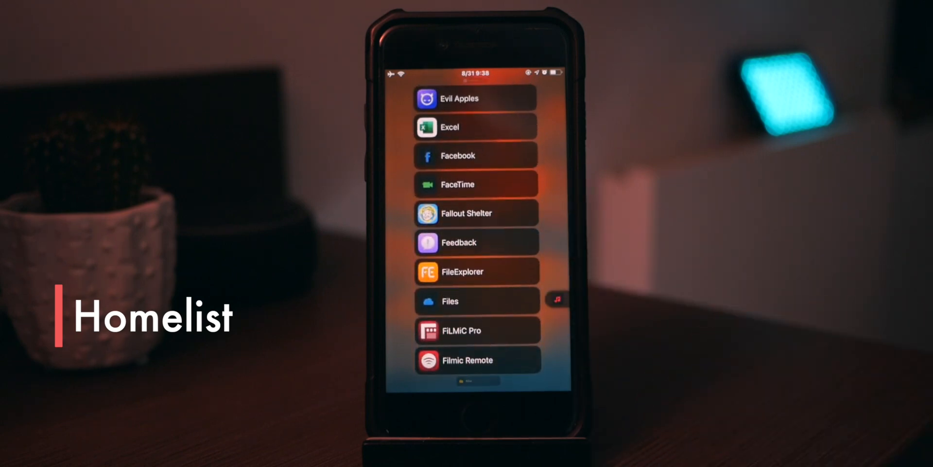
scroll(down, 3)
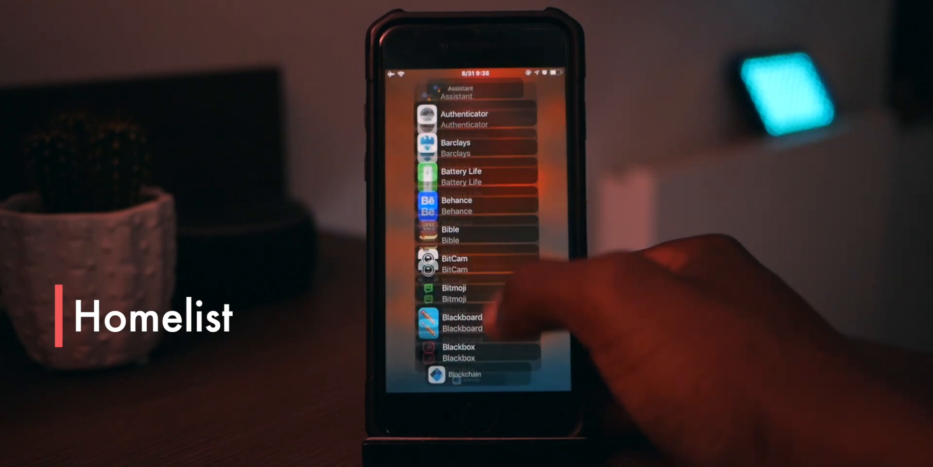
scroll(down, 3)
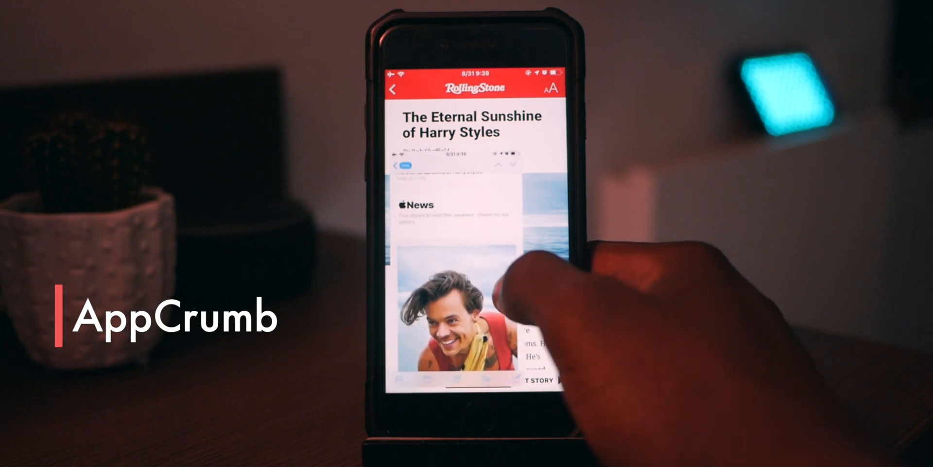
scroll(down, 3)
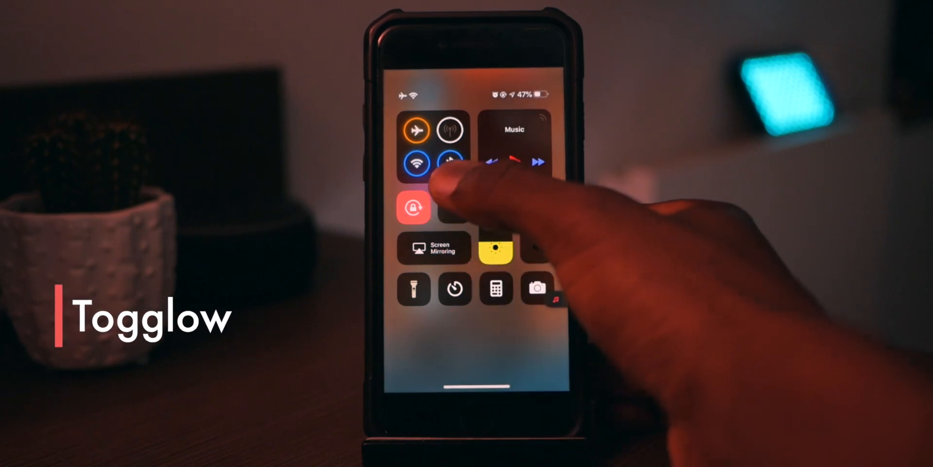
- Toggle Bluetooth in Control Center to show Togglow's glowing outline
click(416, 155)
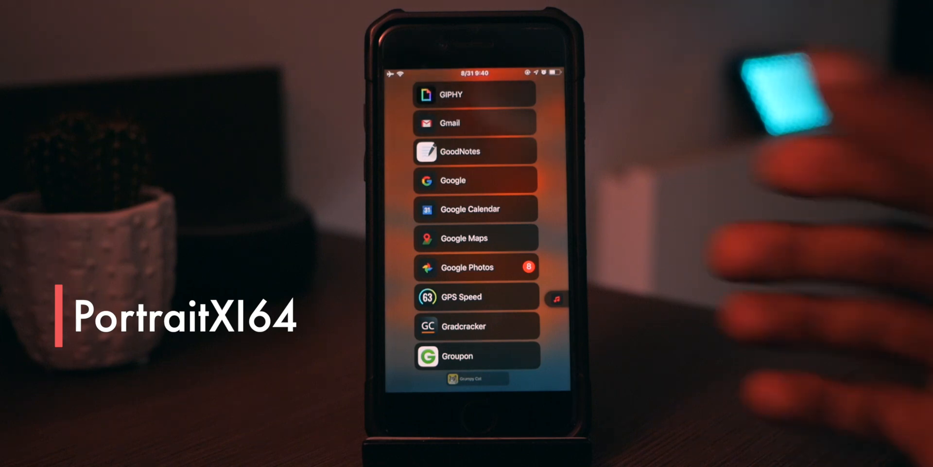
- Launch Camera, take a Portrait selfie, and open it in Photos
scroll(down, 3)
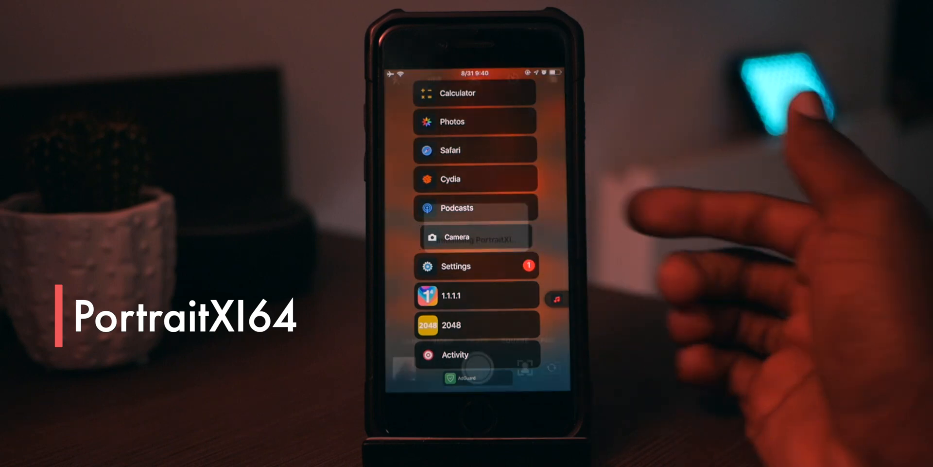
click(453, 237)
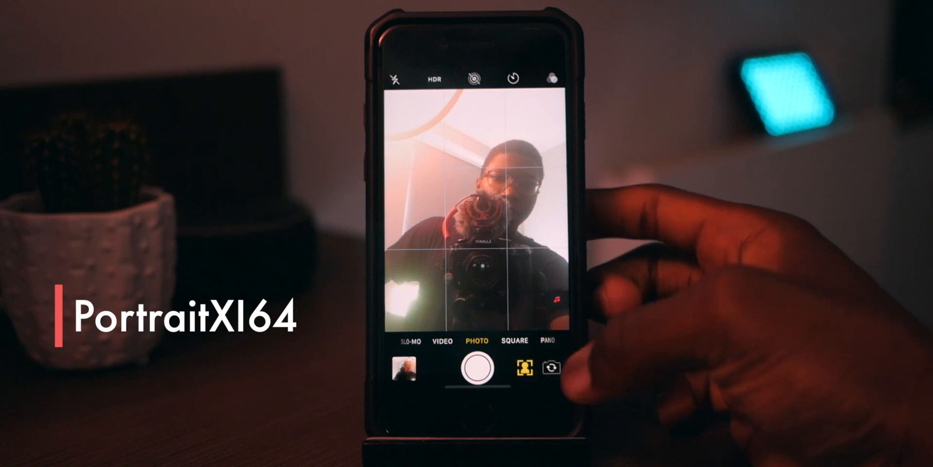
click(477, 368)
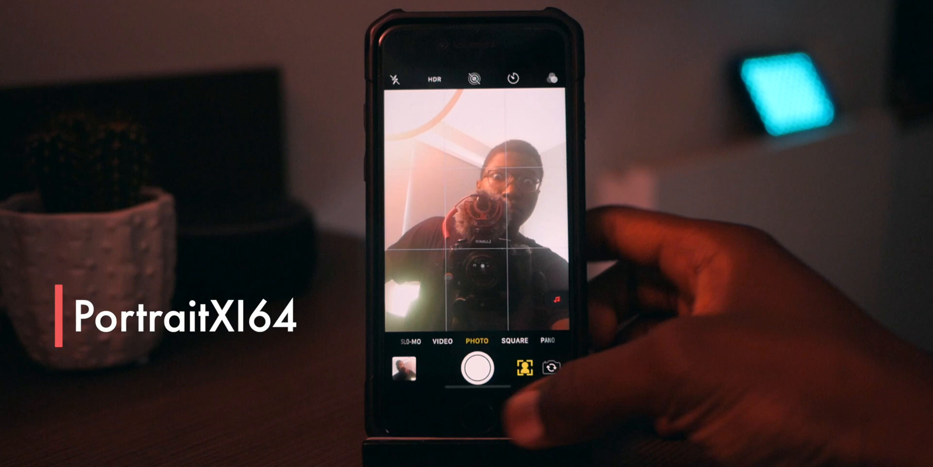
click(403, 369)
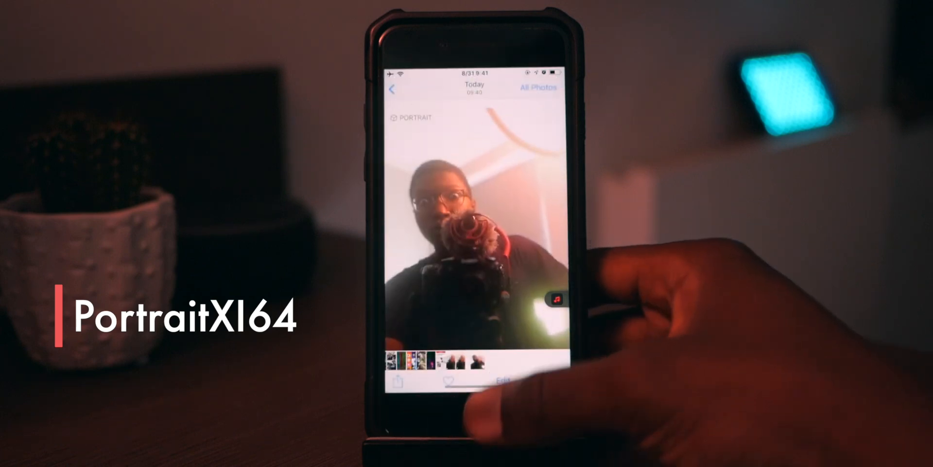
click(501, 380)
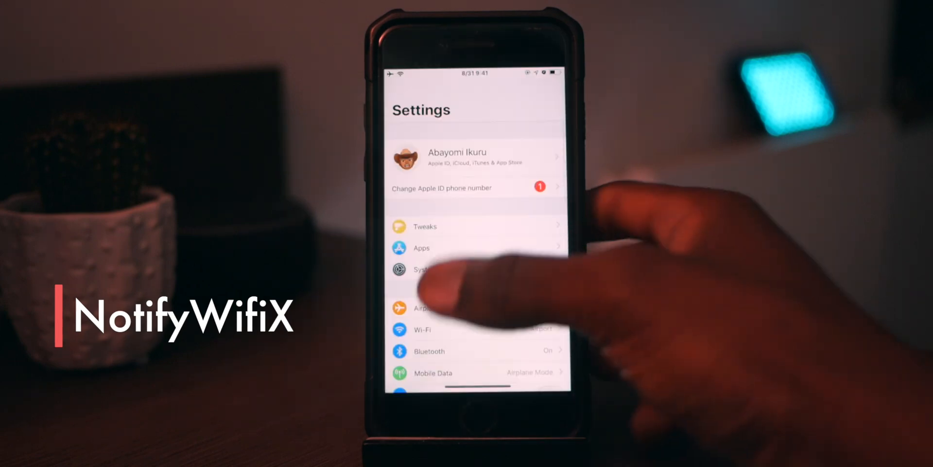
- Browse the NotifyWiFi X tweak options, then return and open the Wi-Fi settings
click(424, 226)
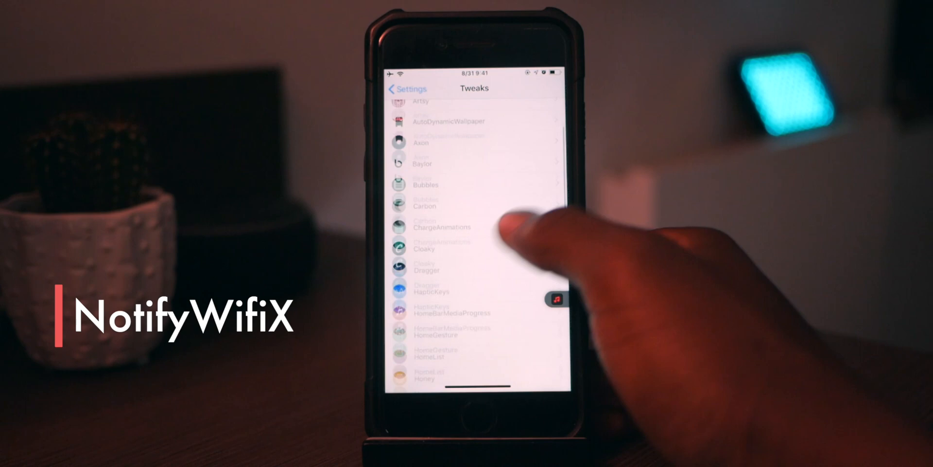
scroll(down, 3)
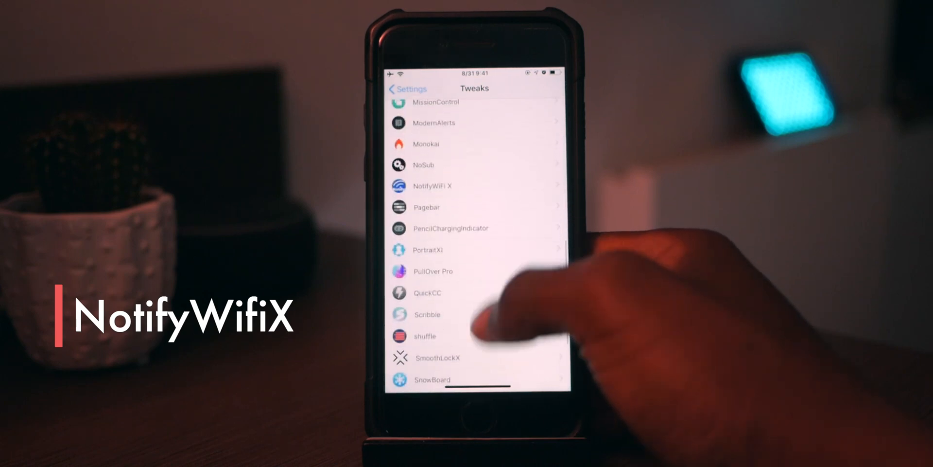
scroll(down, 3)
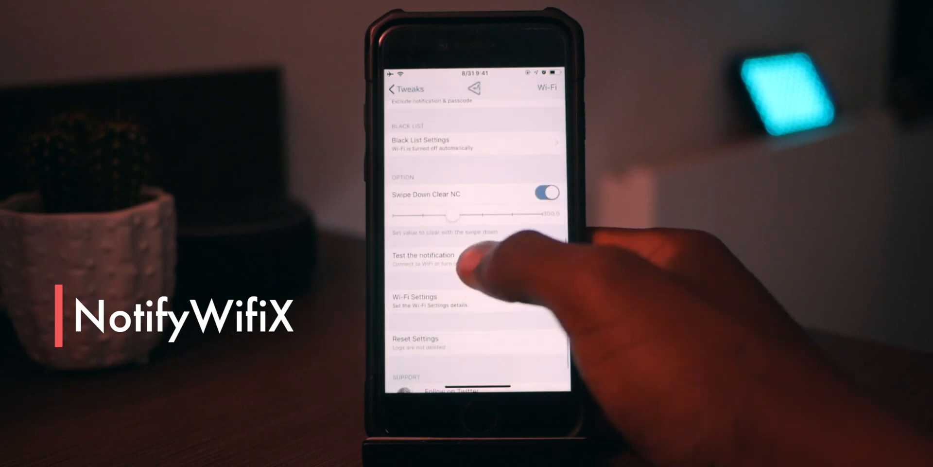
scroll(down, 3)
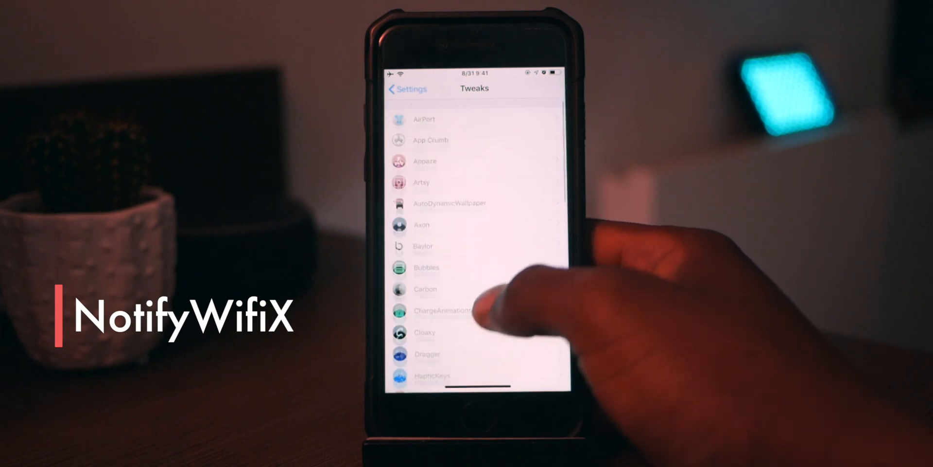
click(396, 89)
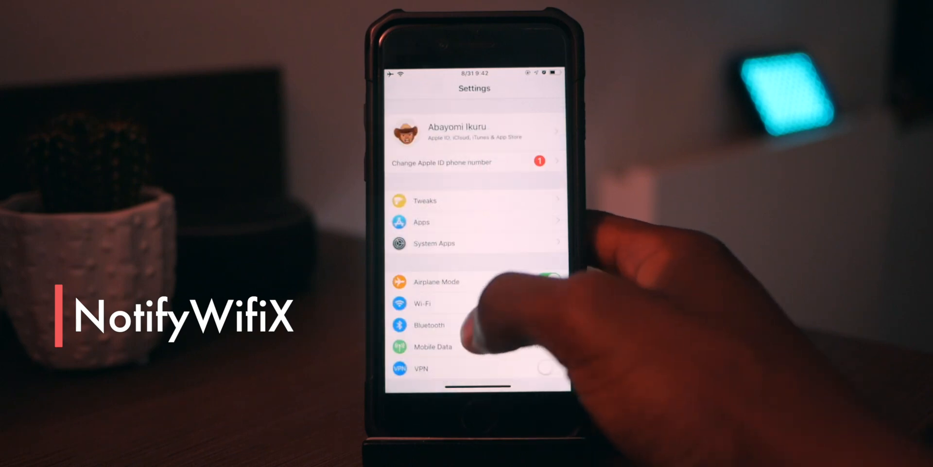
click(422, 302)
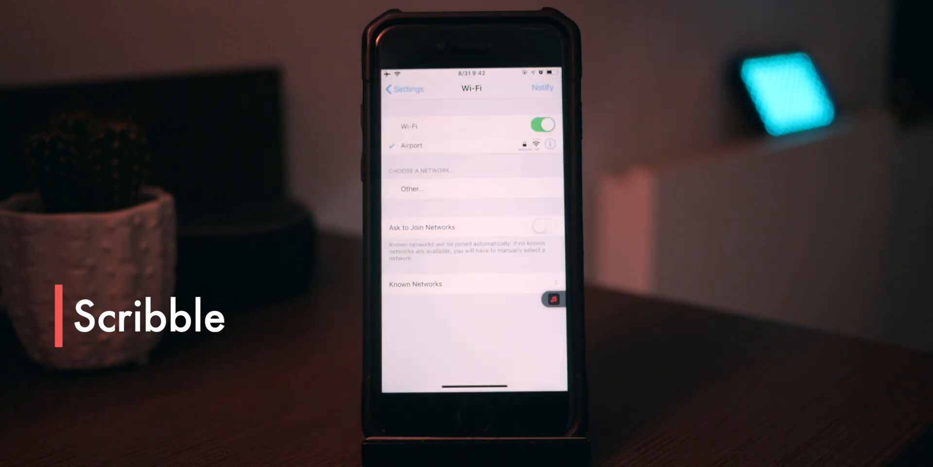
click(404, 88)
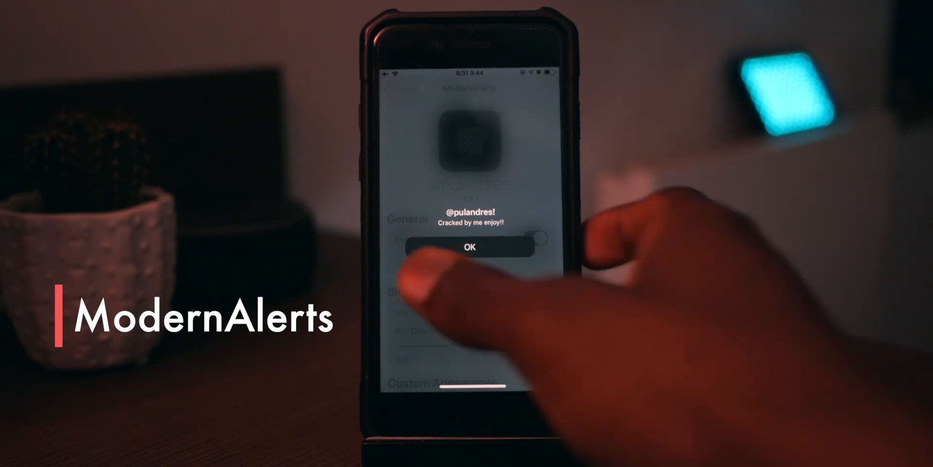
- Dismiss the ModernAlerts welcome popup with OK
click(470, 247)
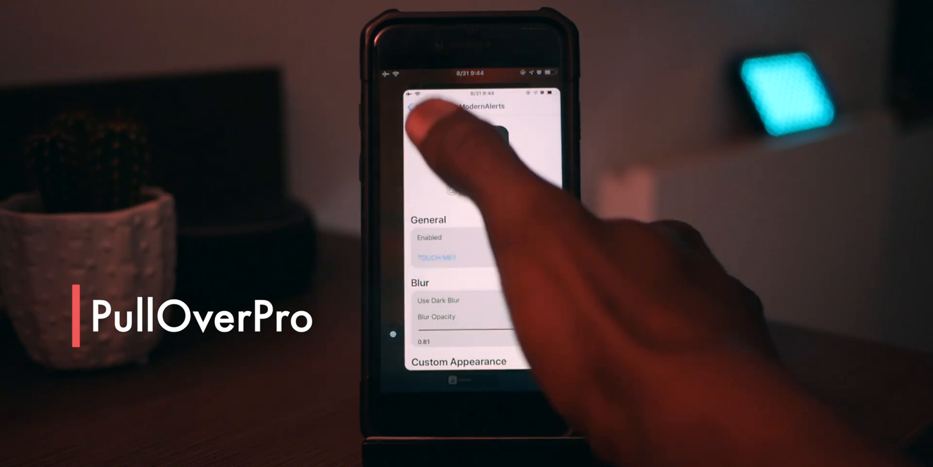
- Leave ModernAlerts settings and launch an app from the PullOver Pro floating list
click(413, 107)
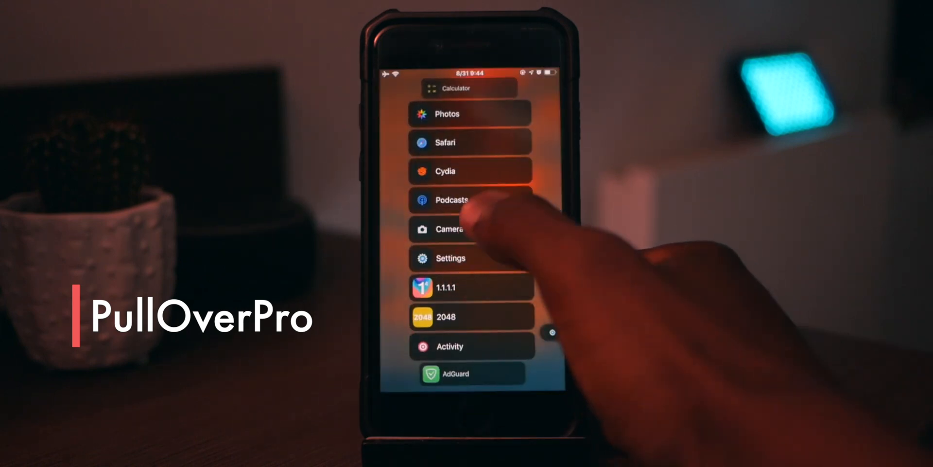
click(452, 199)
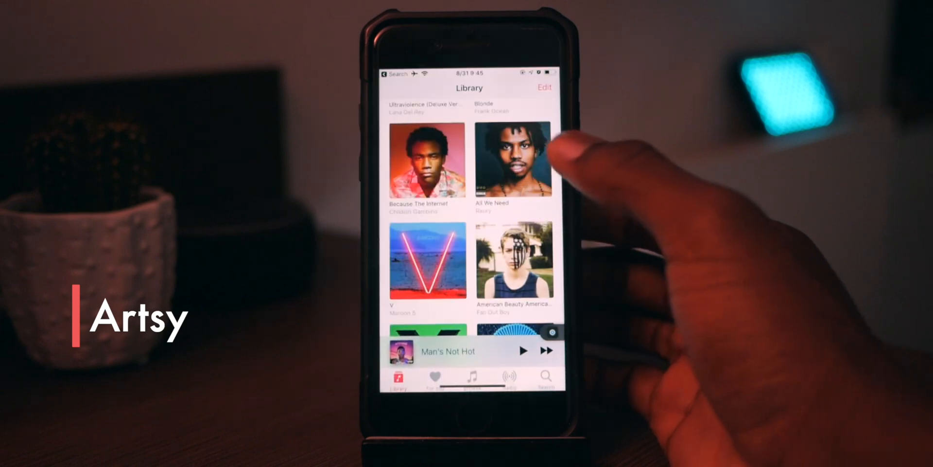
- Open an album in the Music library to show its artwork
click(513, 158)
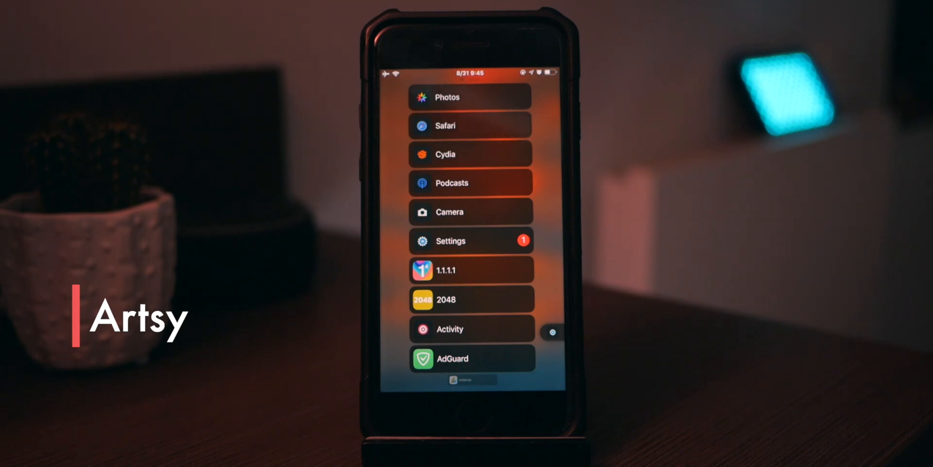
- Scroll the PullOver list to Settings and through the installed Tweaks section
scroll(down, 3)
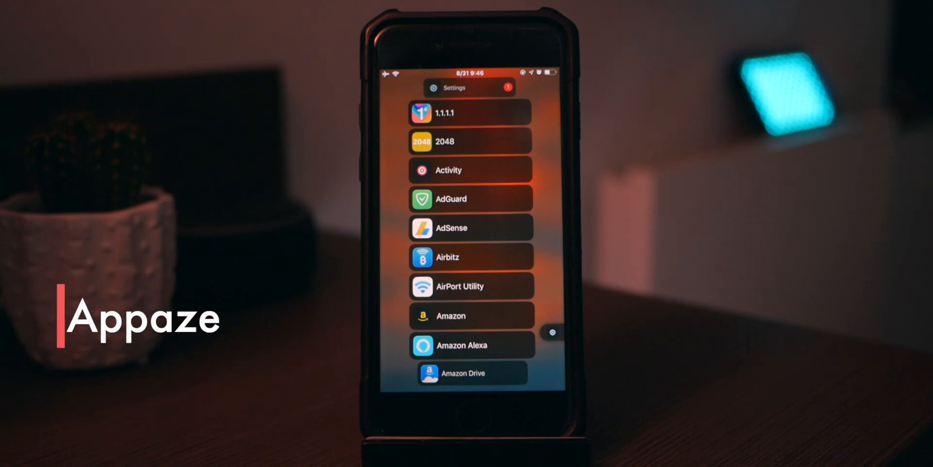
scroll(down, 3)
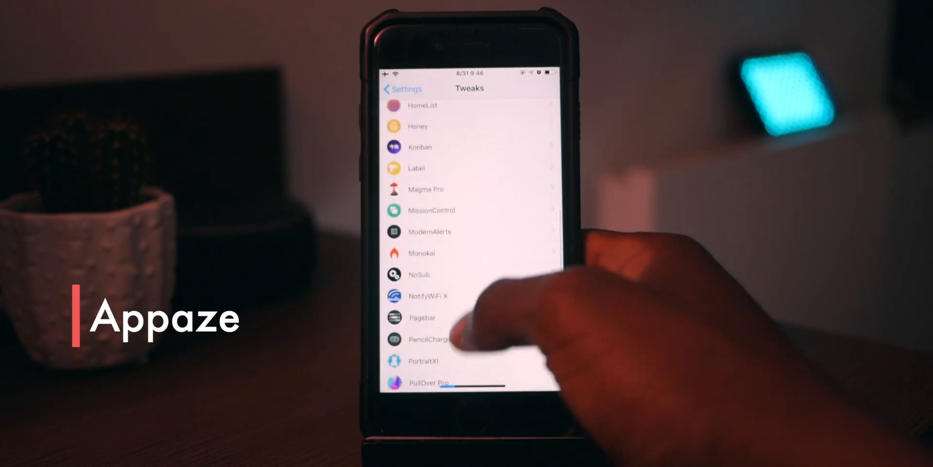
scroll(down, 3)
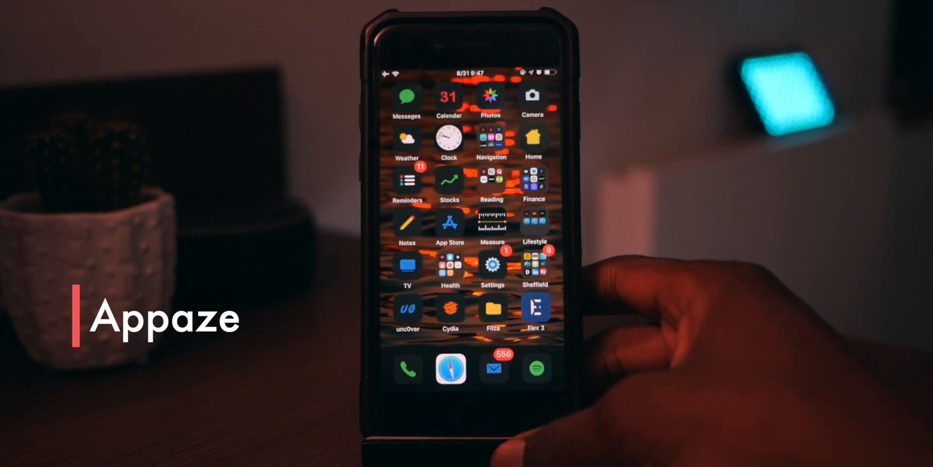
- Long-press the Spotify dock icon and slide its Volume quick action
click(537, 369)
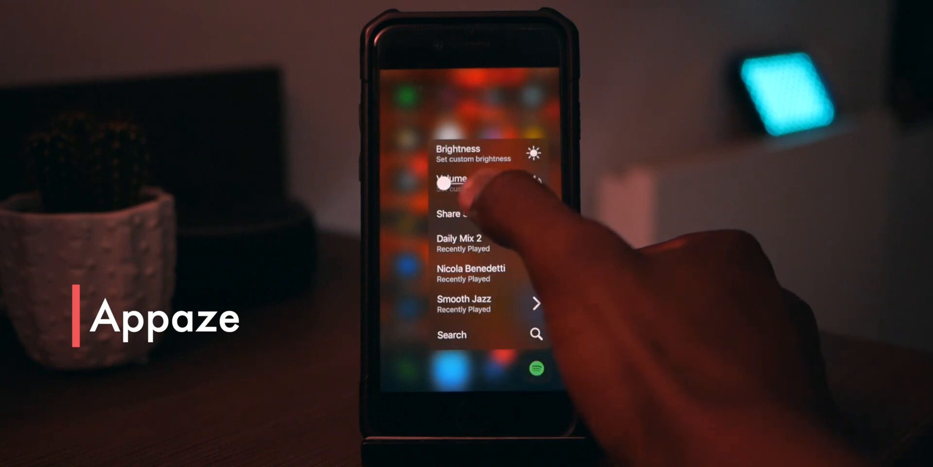
drag(452, 182, 482, 183)
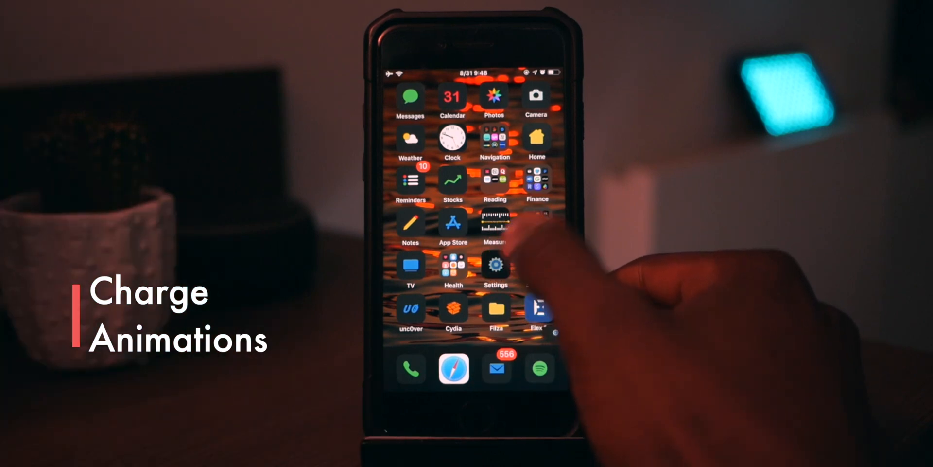
- Open Tweaks > ChargeAnimations in Settings and select one of its options
click(495, 266)
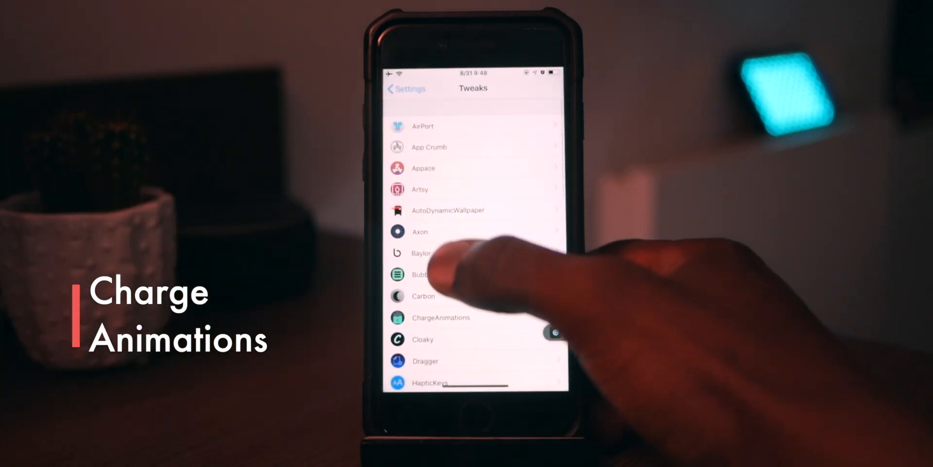
click(440, 317)
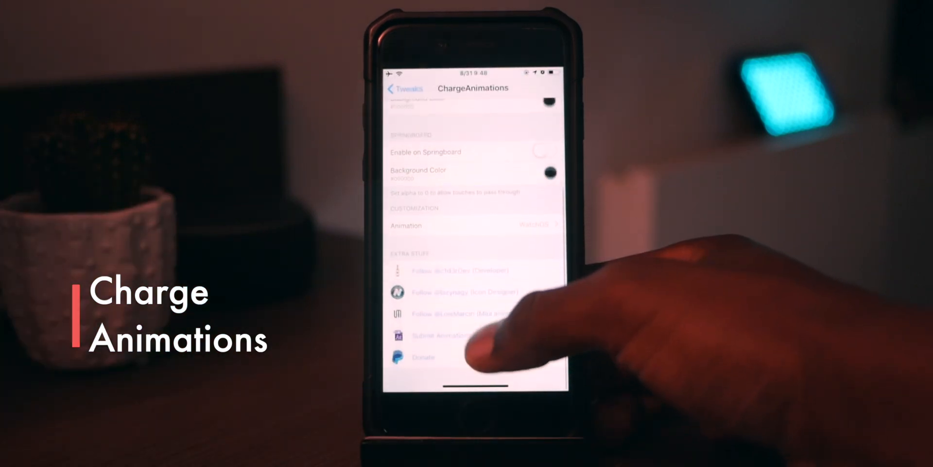
click(470, 225)
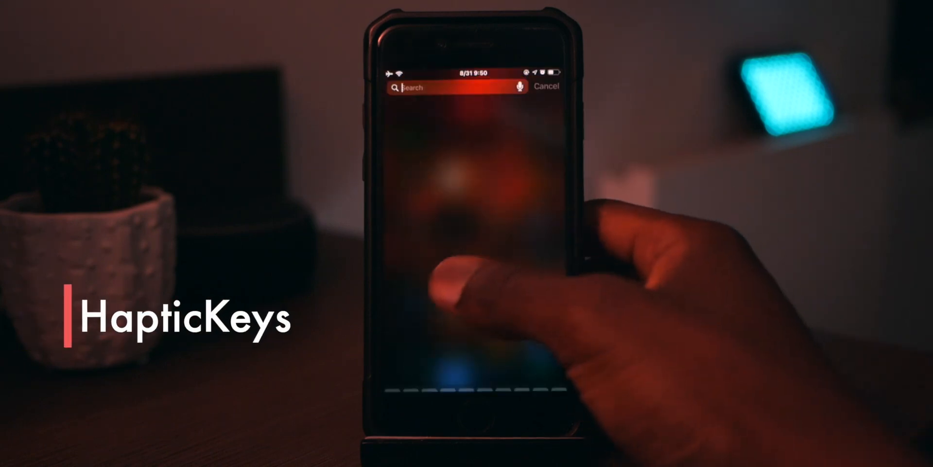
- Type 'hk' in Spotlight search to test HapticKeys feedback, then dismiss search
click(452, 87)
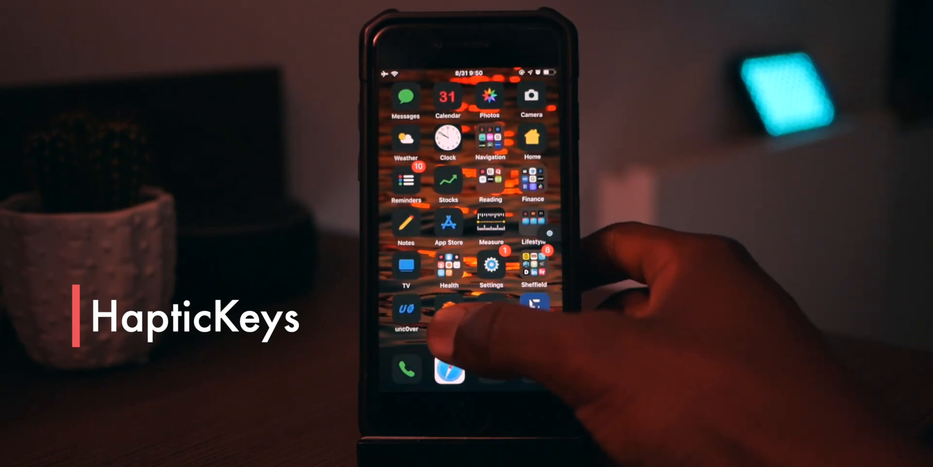
text(hk)
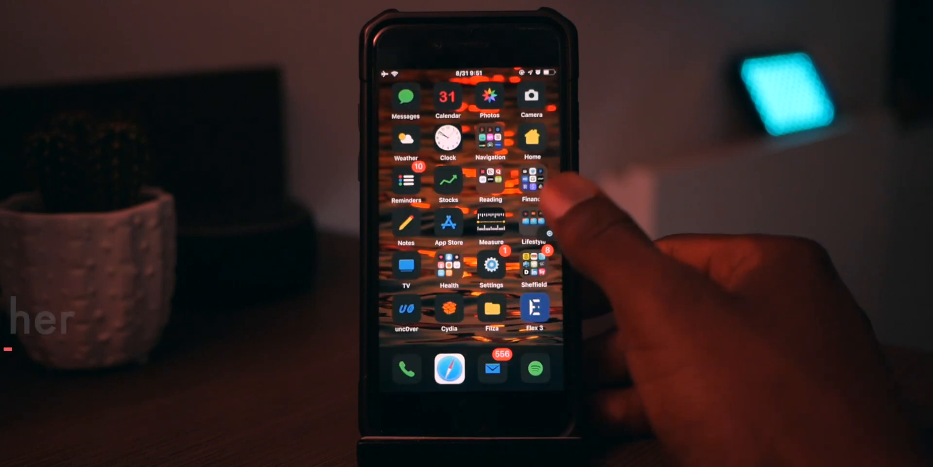
- Swipe across the home screen and open the MathTeacher cancel button appearance options
scroll(left, 3)
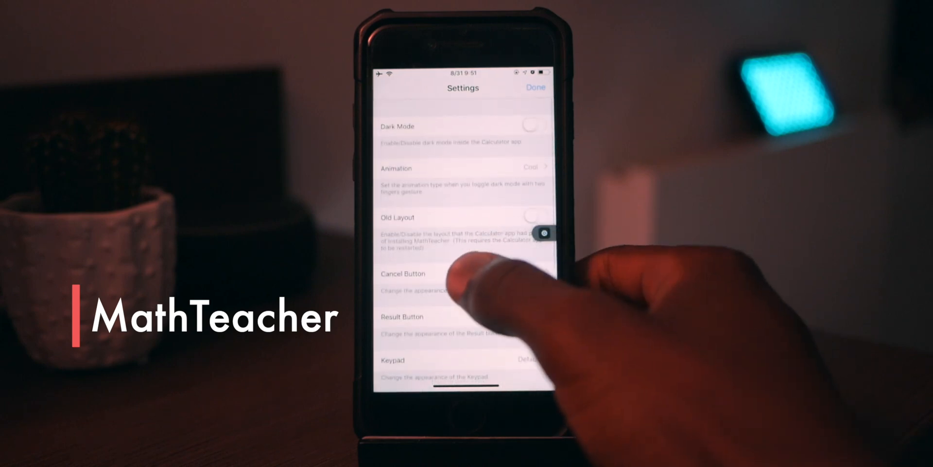
click(463, 359)
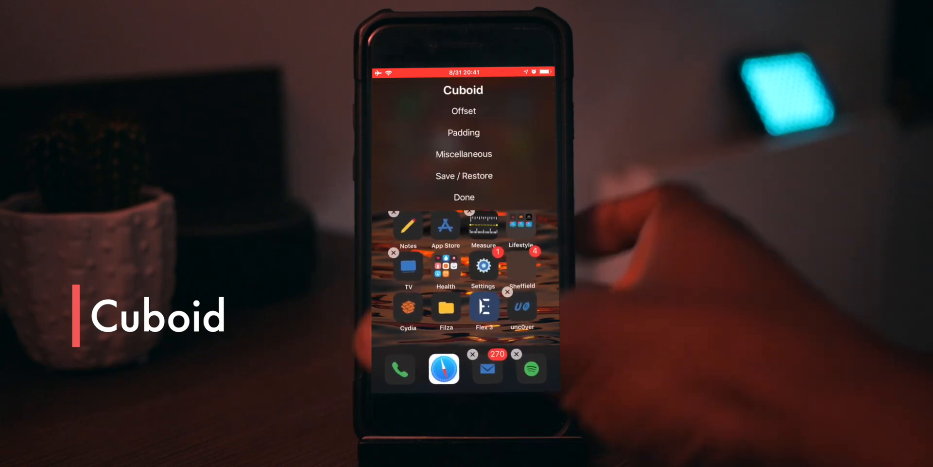
- View saved layout 1 under Save / Restore, then restore it
click(464, 132)
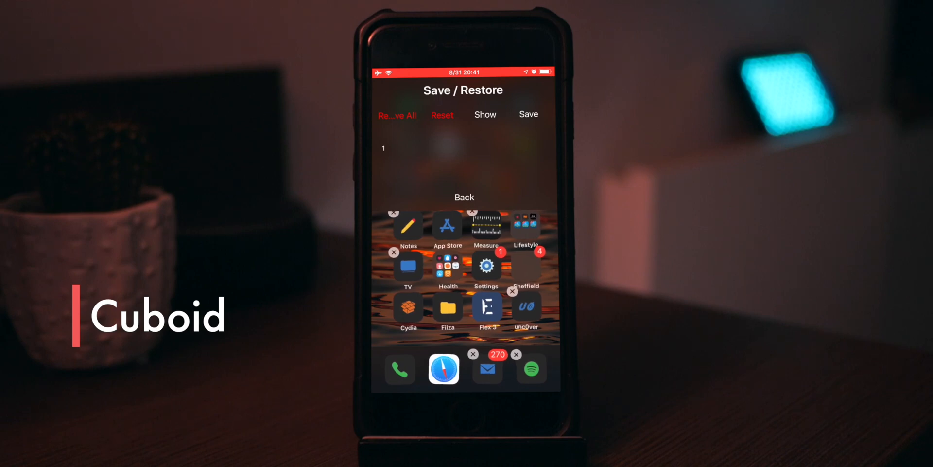
click(484, 115)
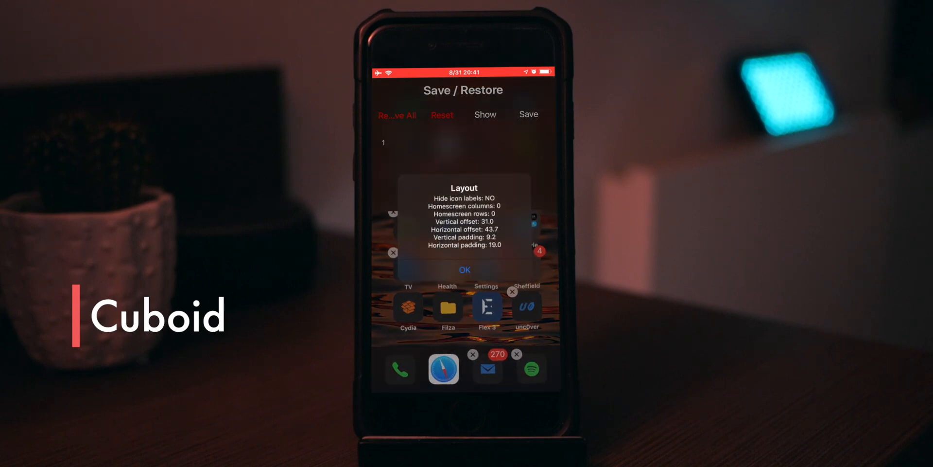
click(464, 269)
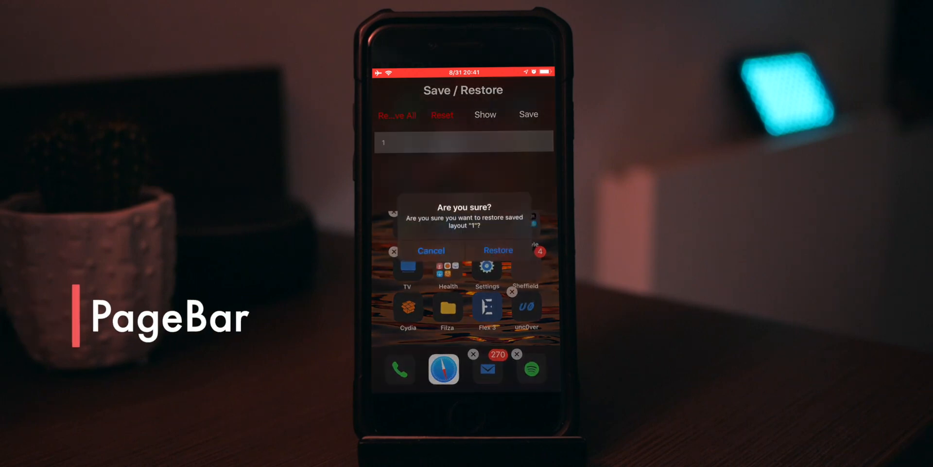
click(498, 250)
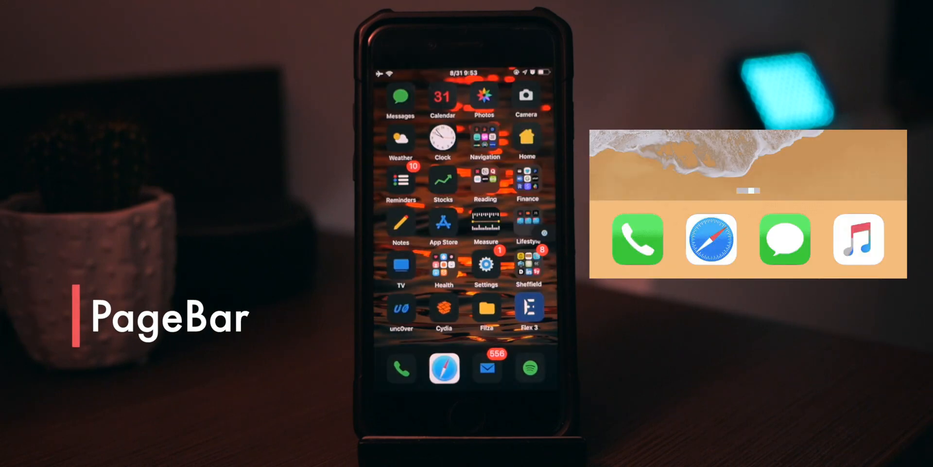